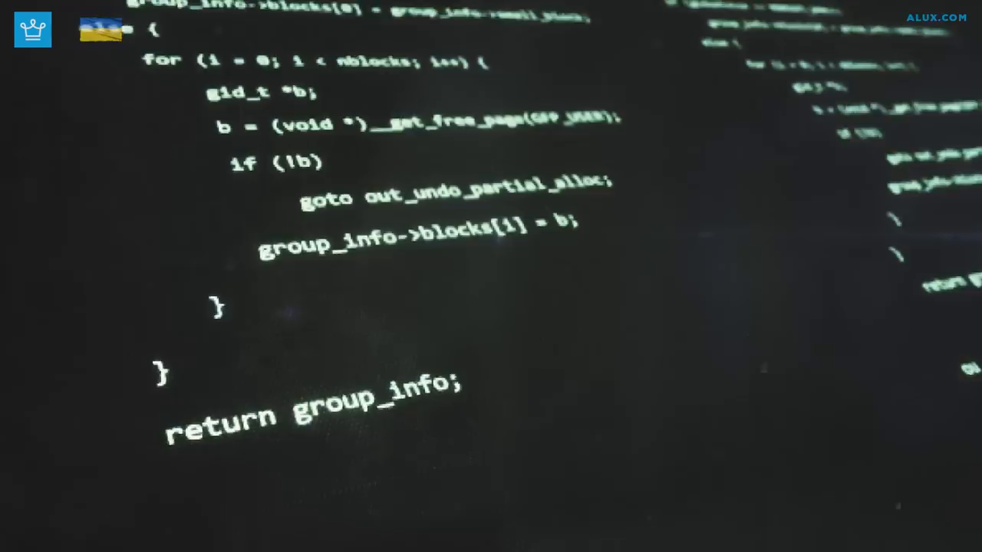
pyautogui.scroll(-3)
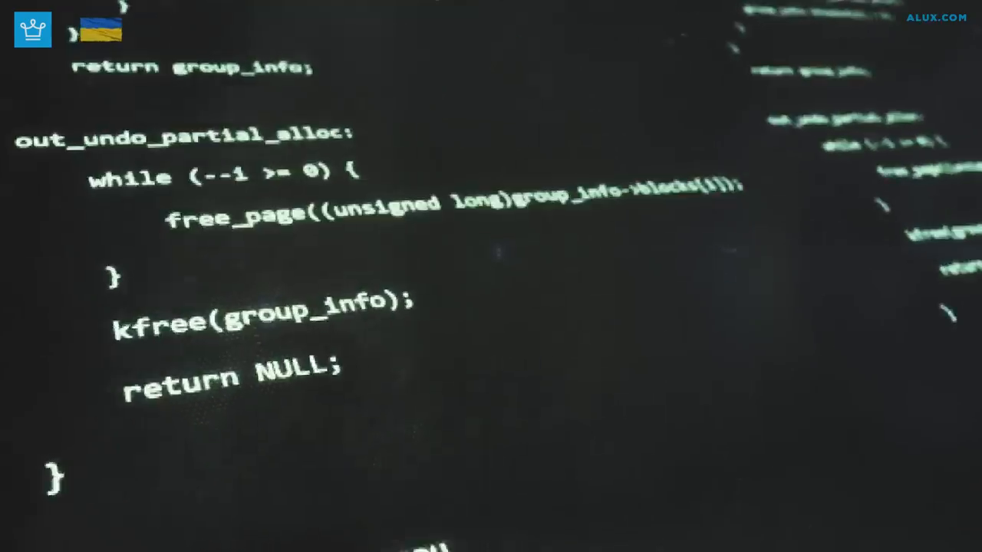